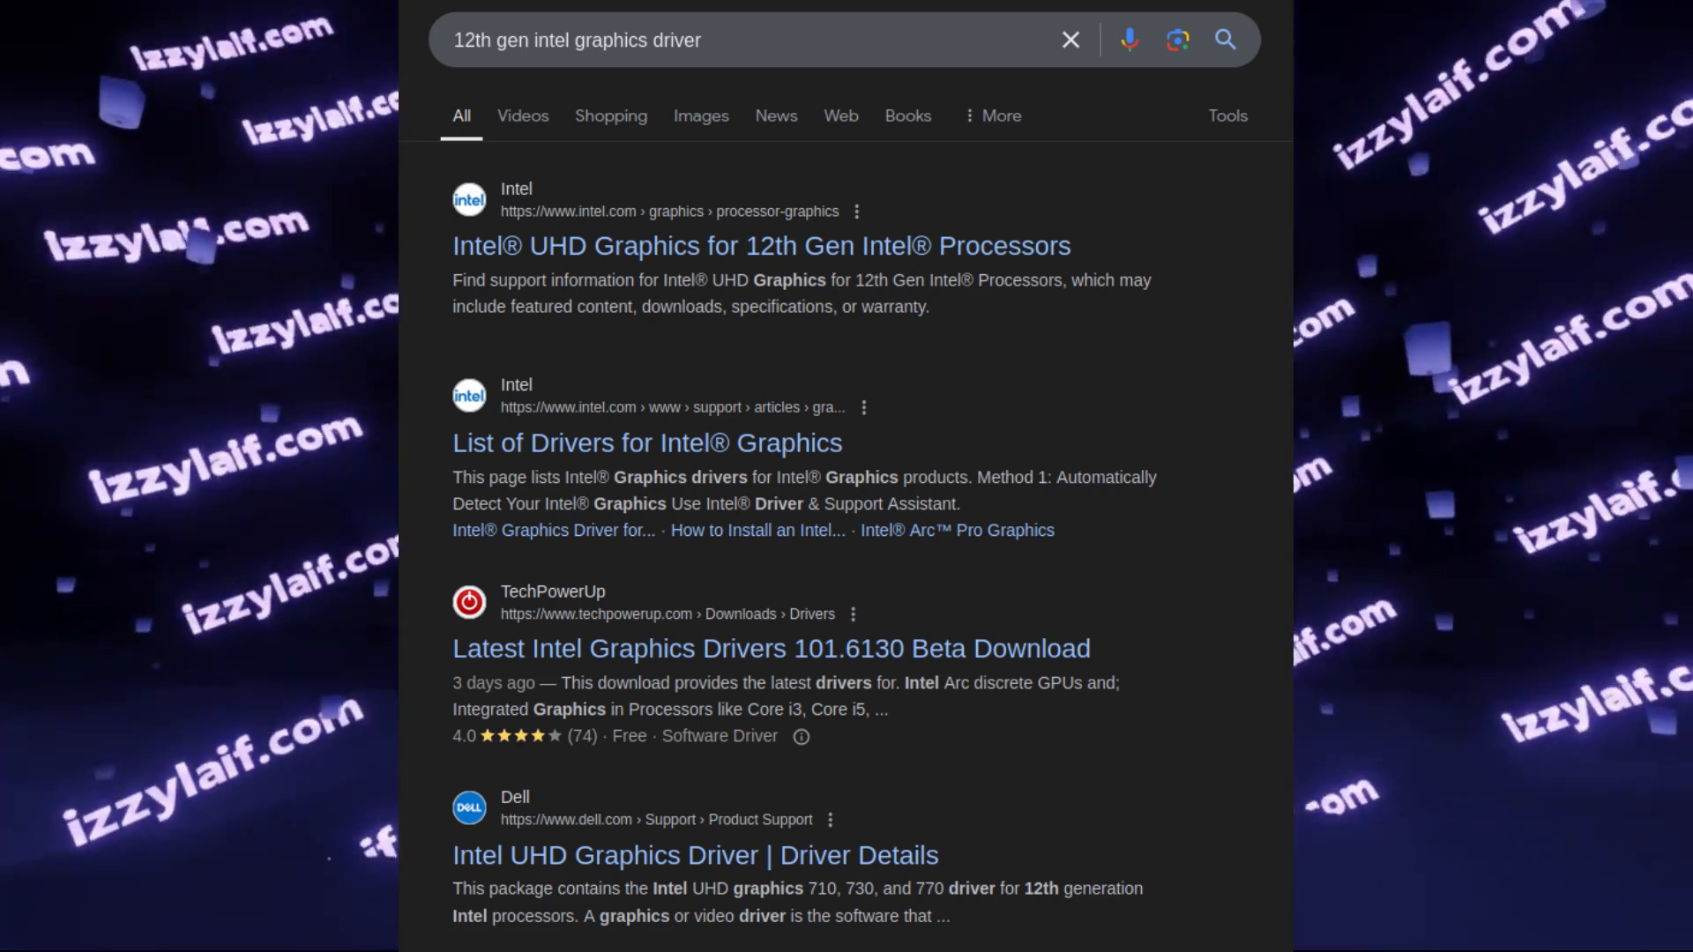
Open Intel's 'UHD Graphics for 12th Gen Intel Processors' support page from the first search result
left_click(760, 245)
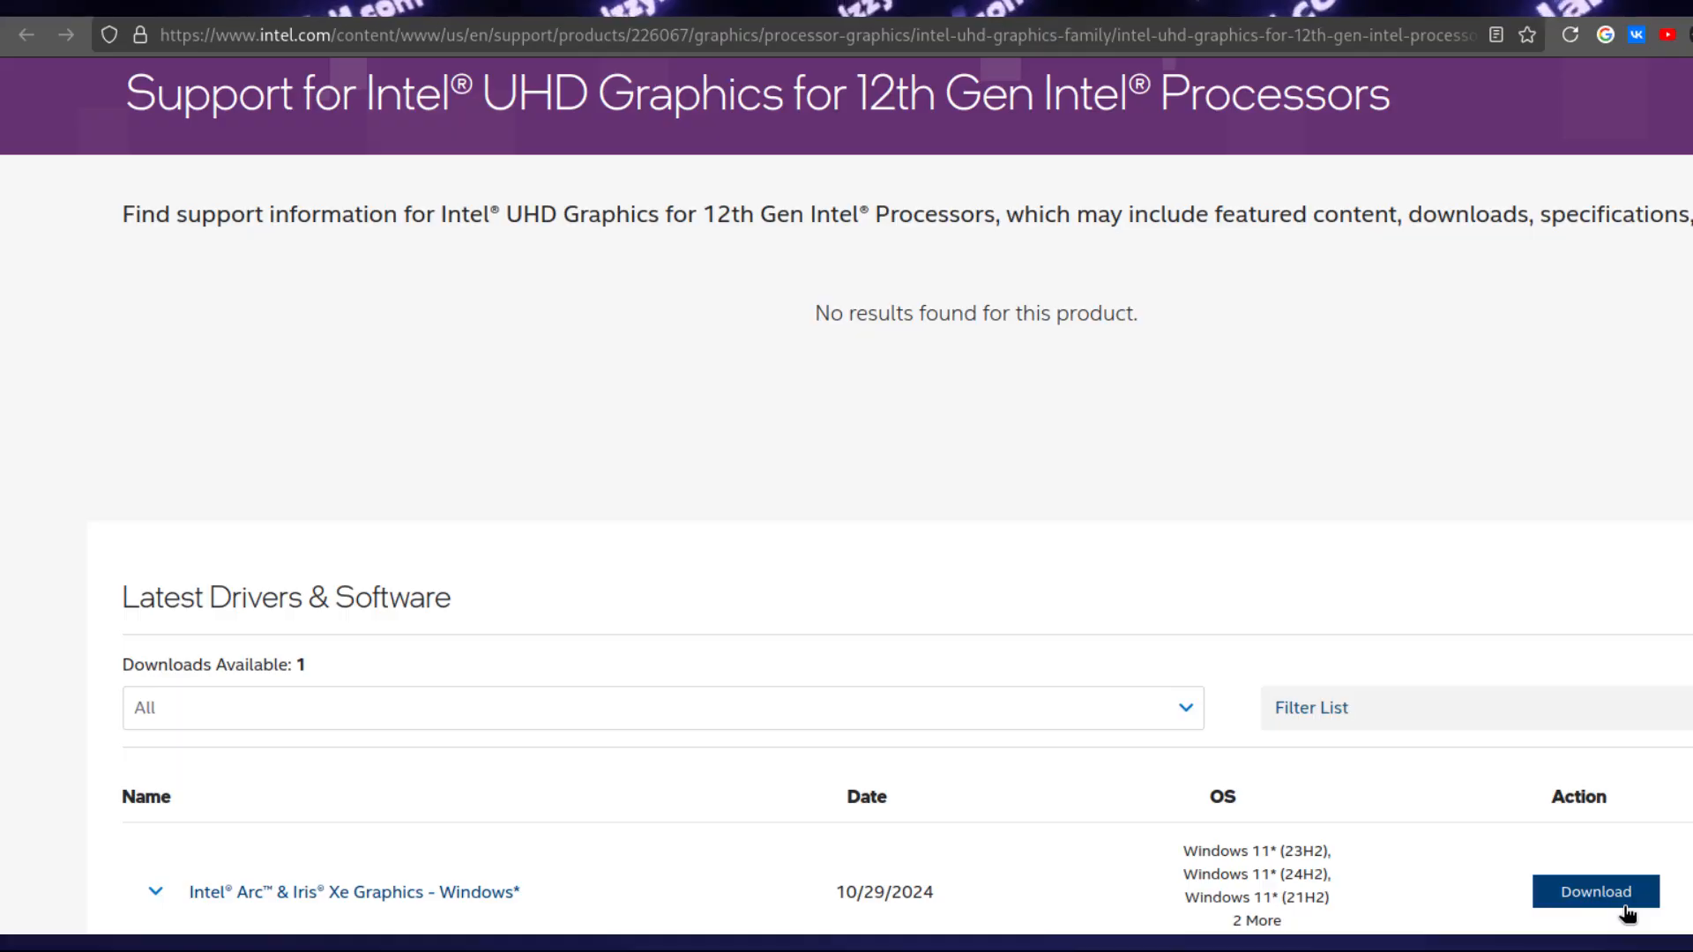